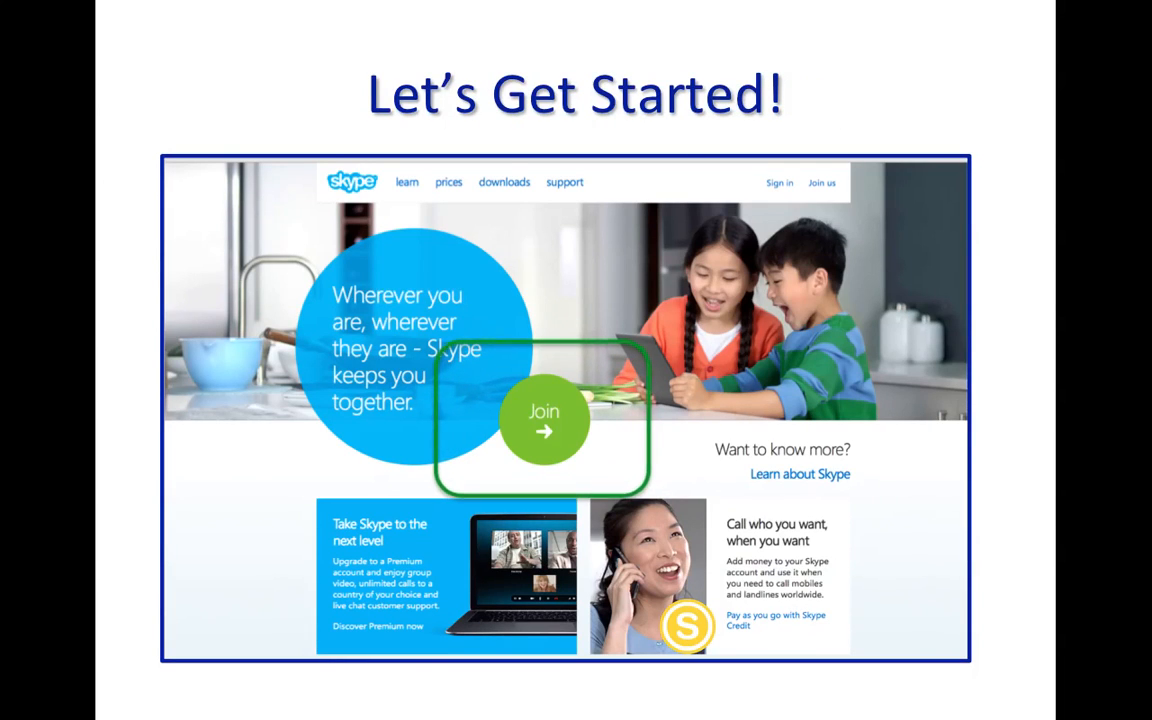
Step: Advance to the slide showing the Skype 'Create an account' sign-up form
left_click(544, 422)
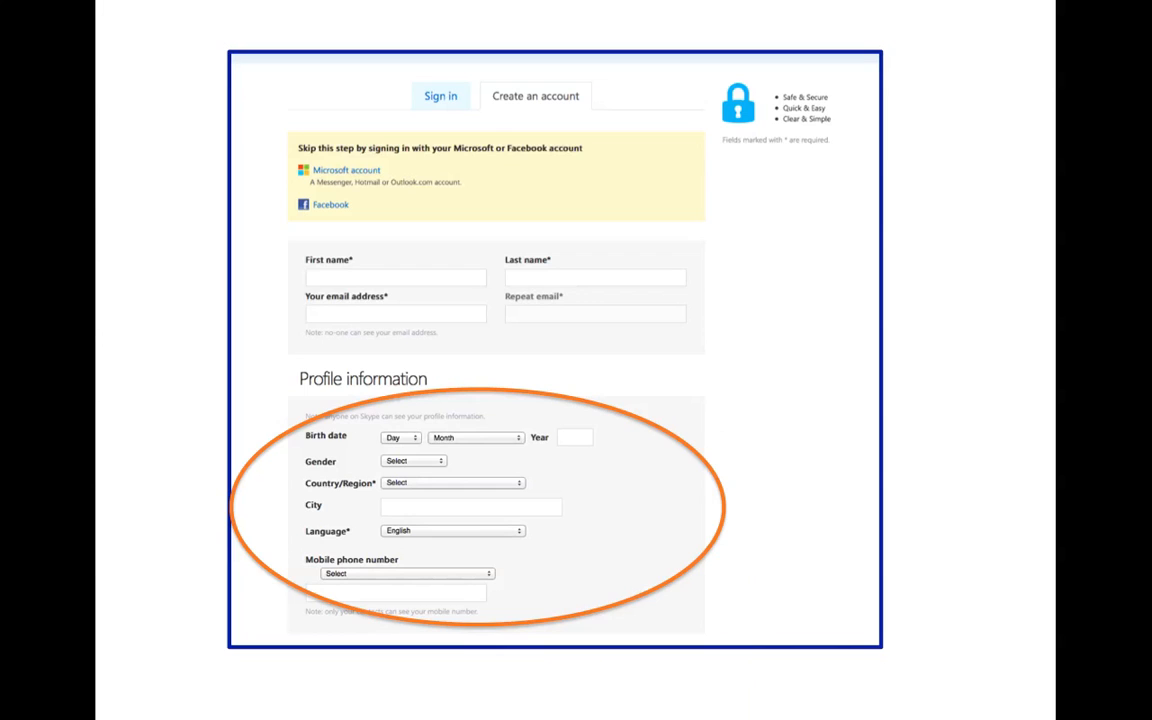
scroll("down", 3)
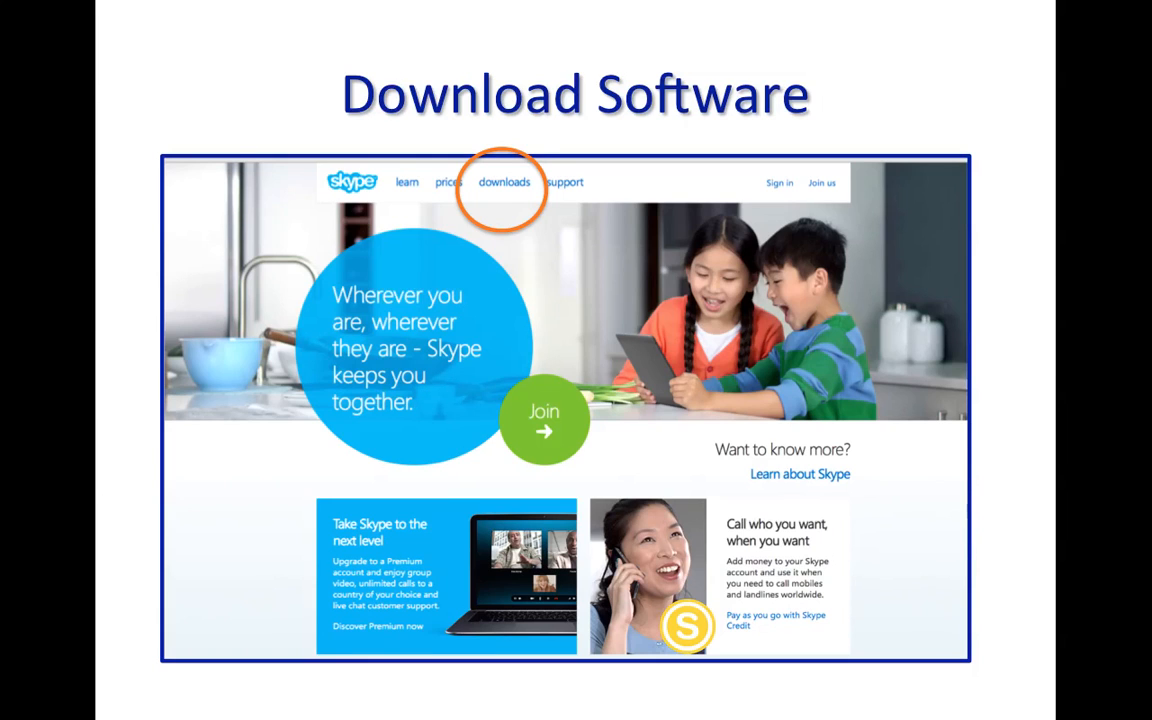
Step: Advance to the Skype downloads slide and scroll to the Windows 8, desktop and Linux versions
left_click(504, 182)
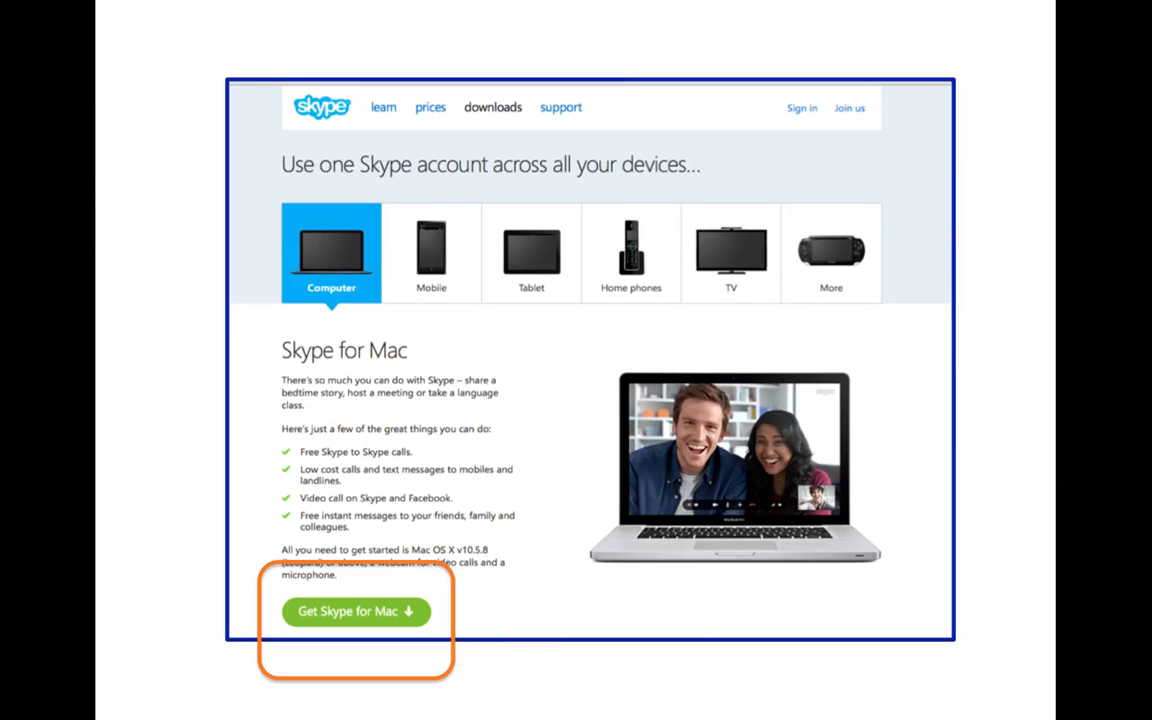
scroll("down", 3)
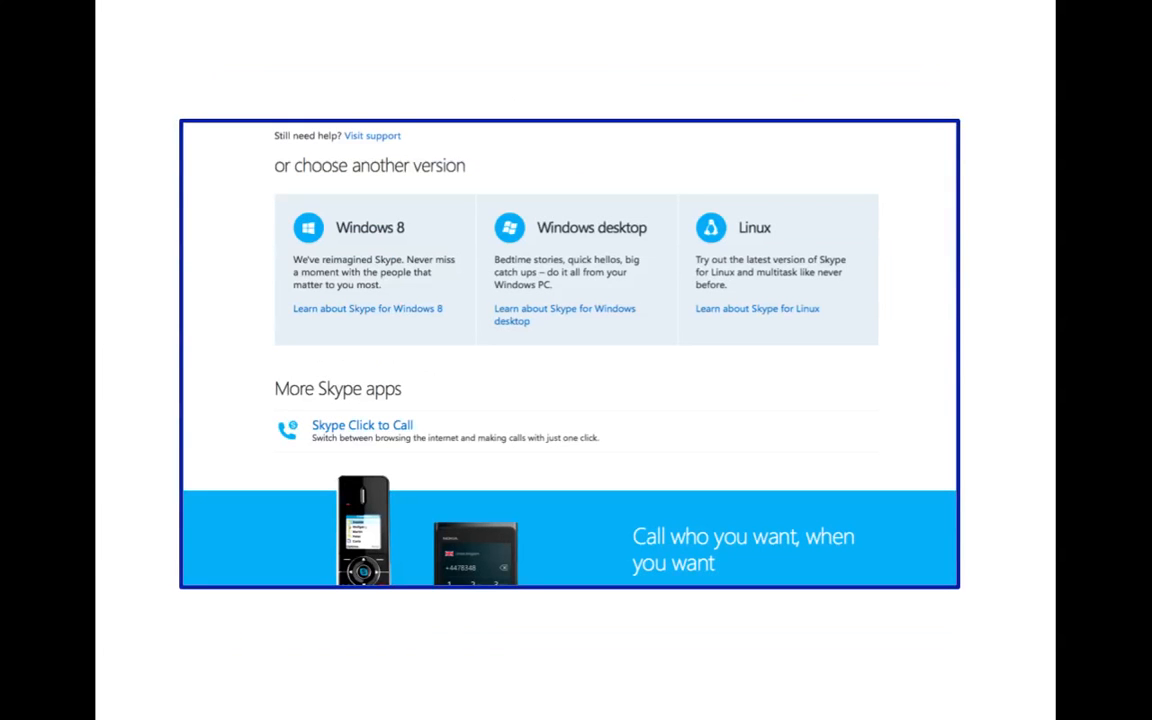